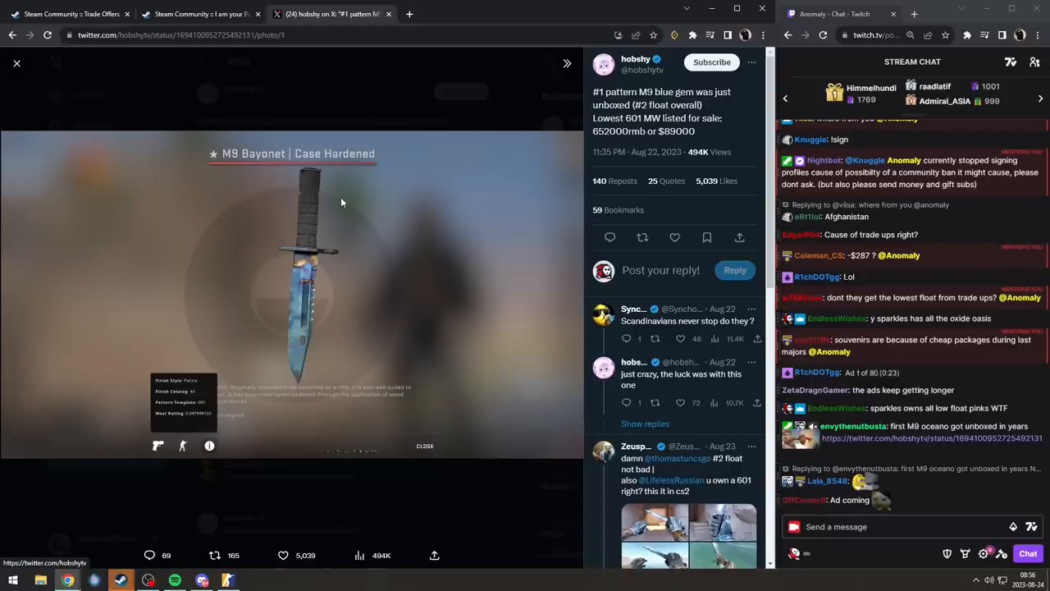
Scroll down the Oceano artist page past popular tracks to the Diskografi section.
{"action": "scroll", "scroll_direction": "down", "scroll_amount": 3}
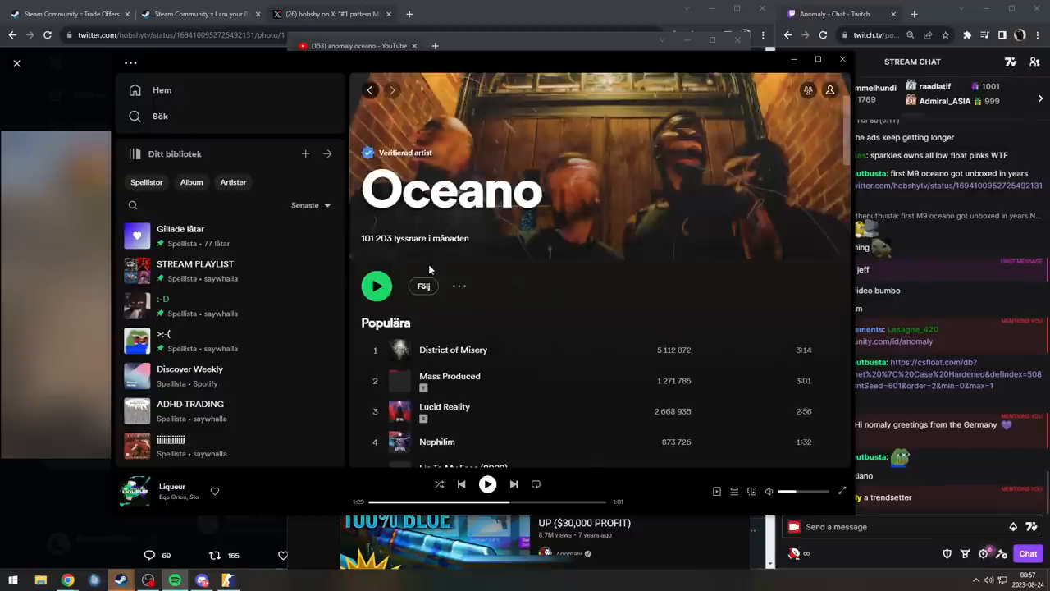
{"action": "scroll", "scroll_direction": "down", "scroll_amount": 3}
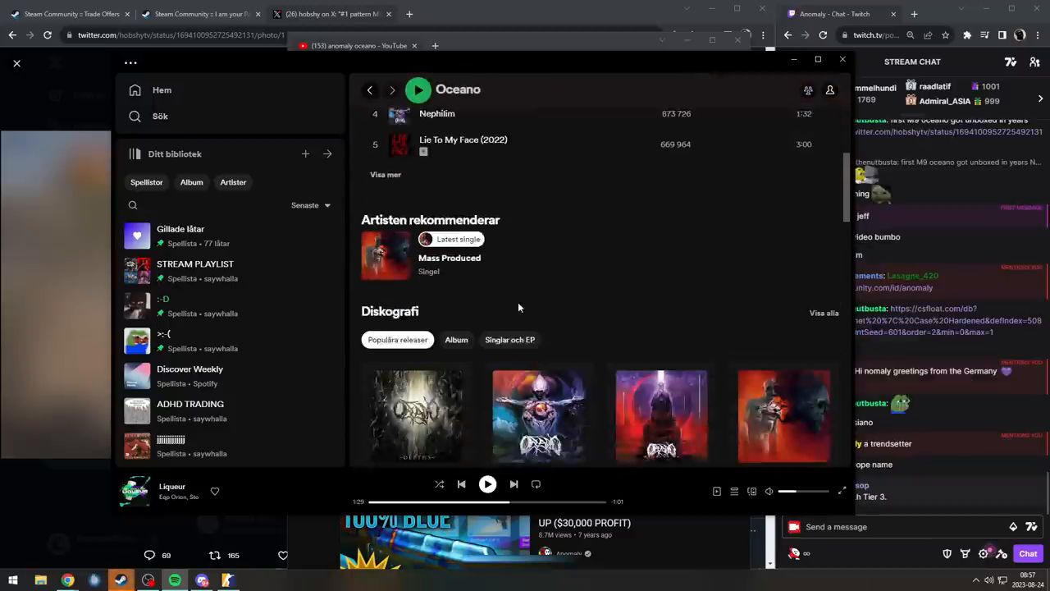
{"action": "scroll", "scroll_direction": "down", "scroll_amount": 3}
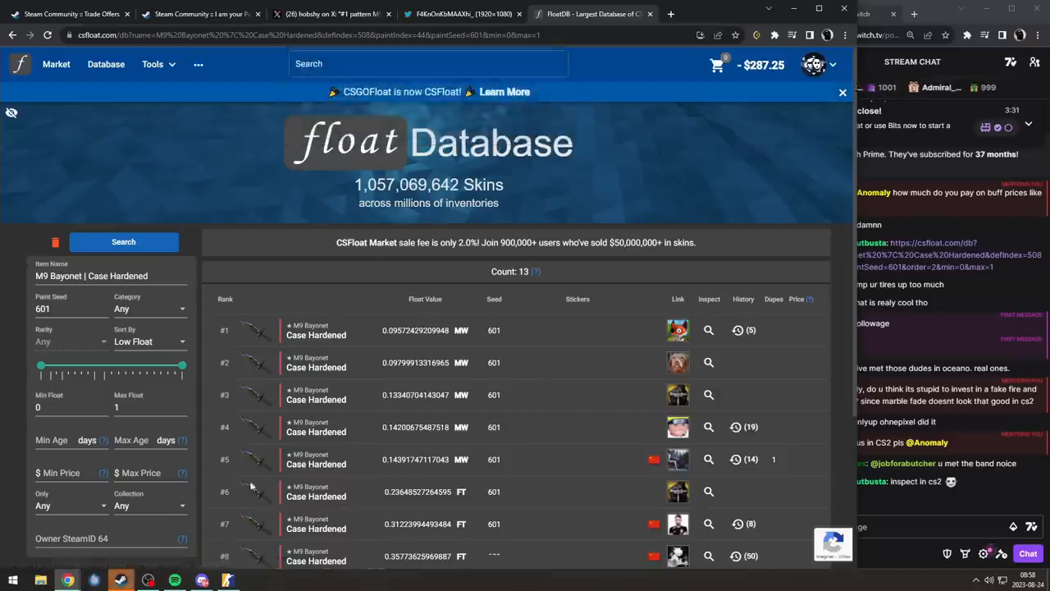
Load the M9 Bayonet Case Hardened into CS2's inspect preview from the inspect link.
{"action": "left_click", "coordinate": [709, 329]}
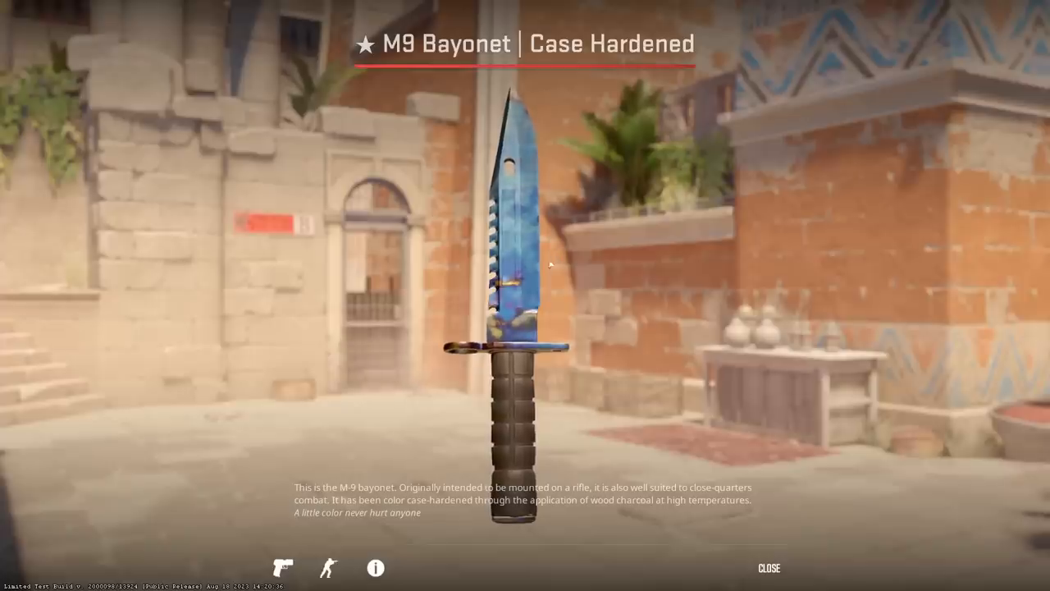
{"action": "left_click", "coordinate": [768, 568]}
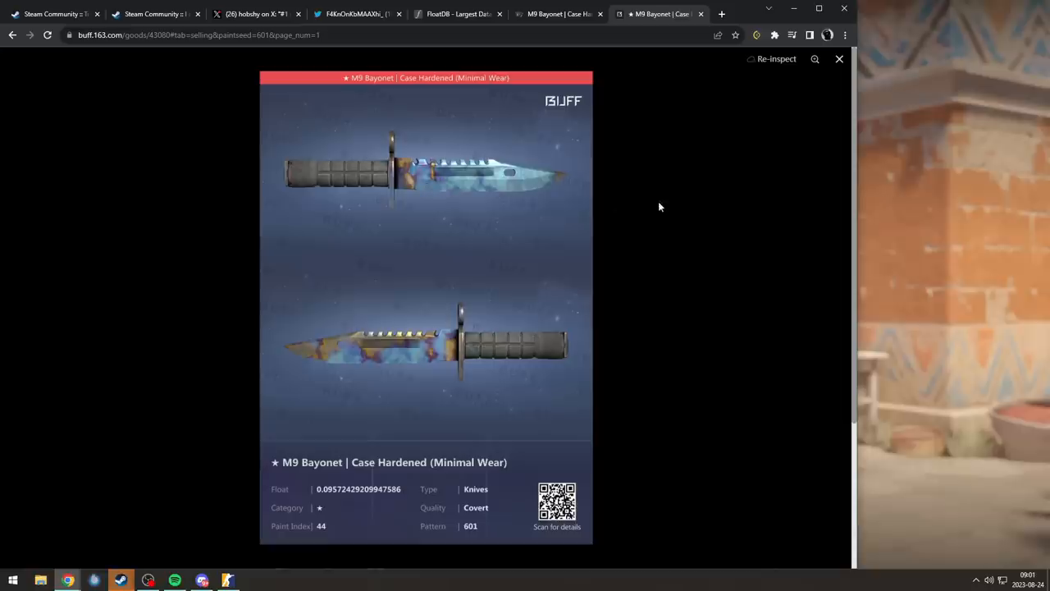
{"action": "mouse_move", "coordinate": [657, 185]}
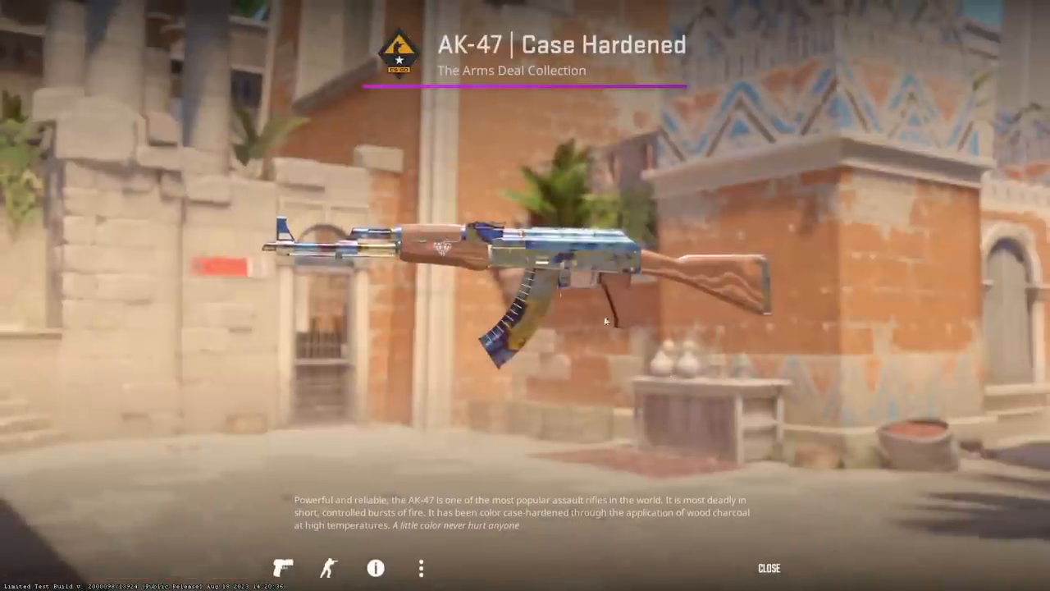
Close the AK-47 preview to rejoin the match, then swap to the knife with key 3.
{"action": "left_click", "coordinate": [10, 579]}
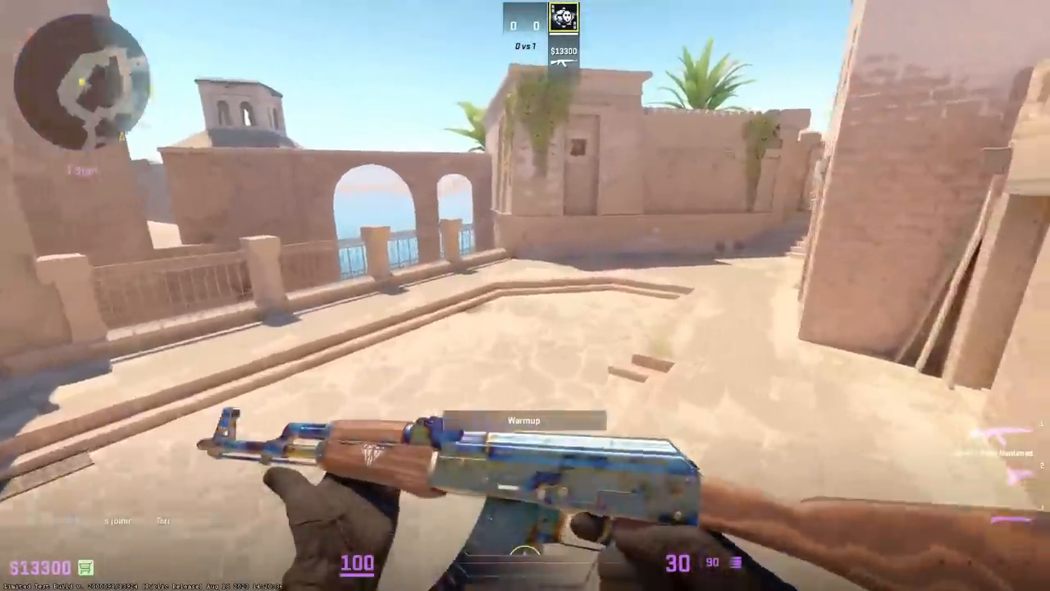
{"action": "key", "text": "3"}
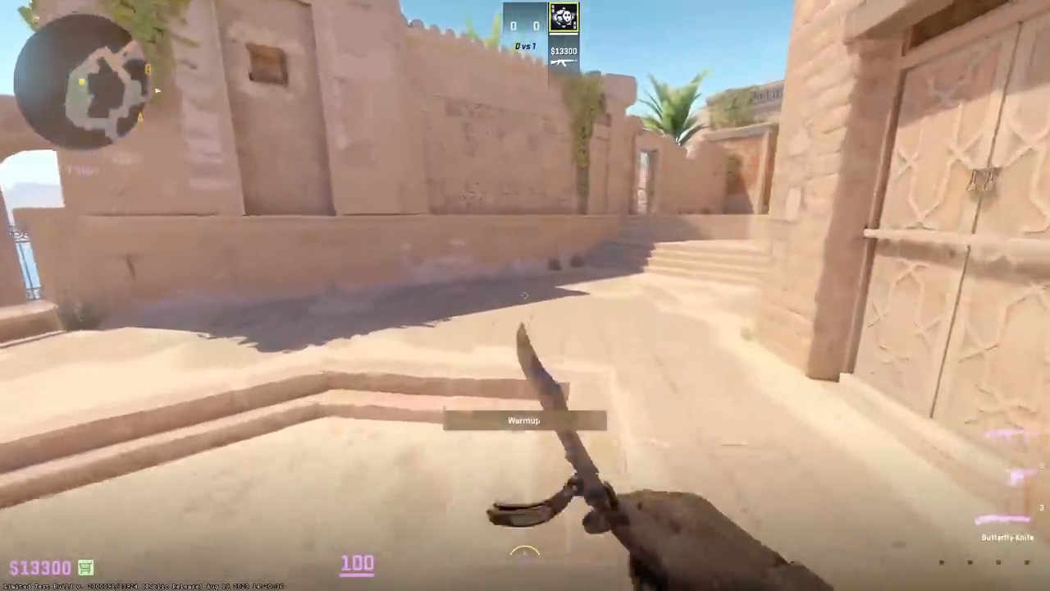